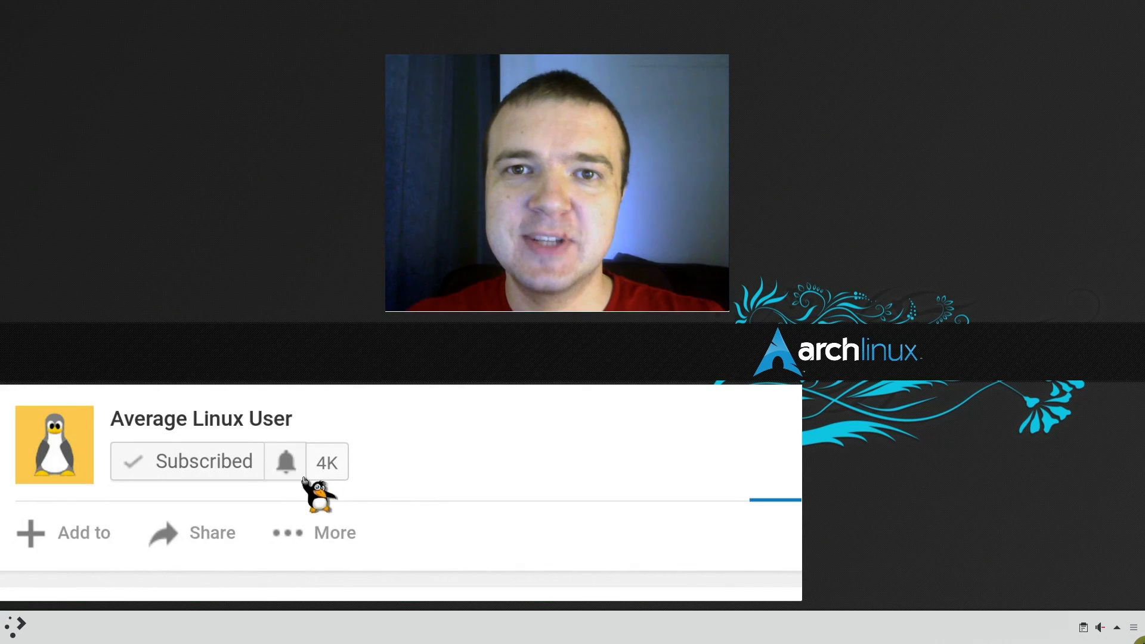
- Bring the browser with the Arch Wiki System maintenance article to the front
left_click(287, 461)
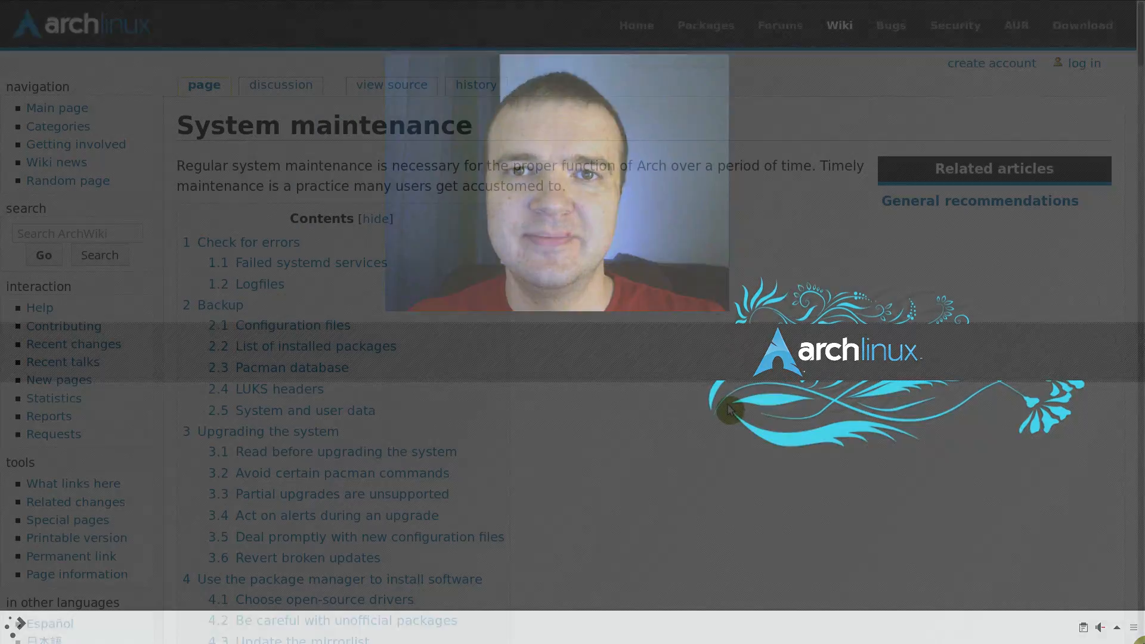
- Jump from the contents list to the '6.2 Install the linux-lts package' section
scroll("down", 3)
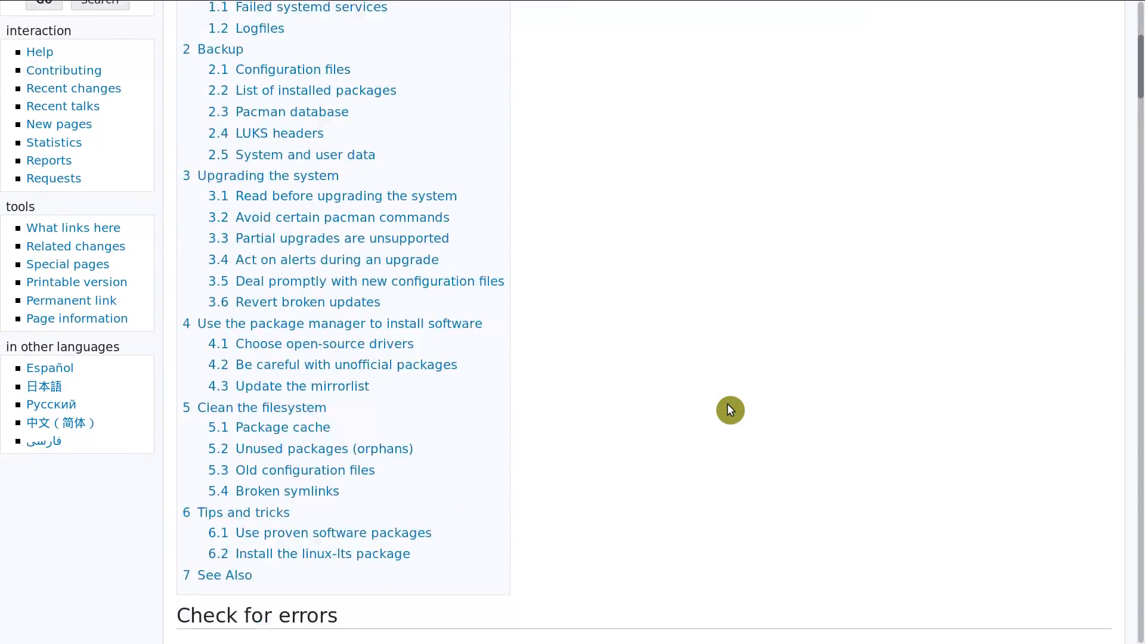
scroll("down", 3)
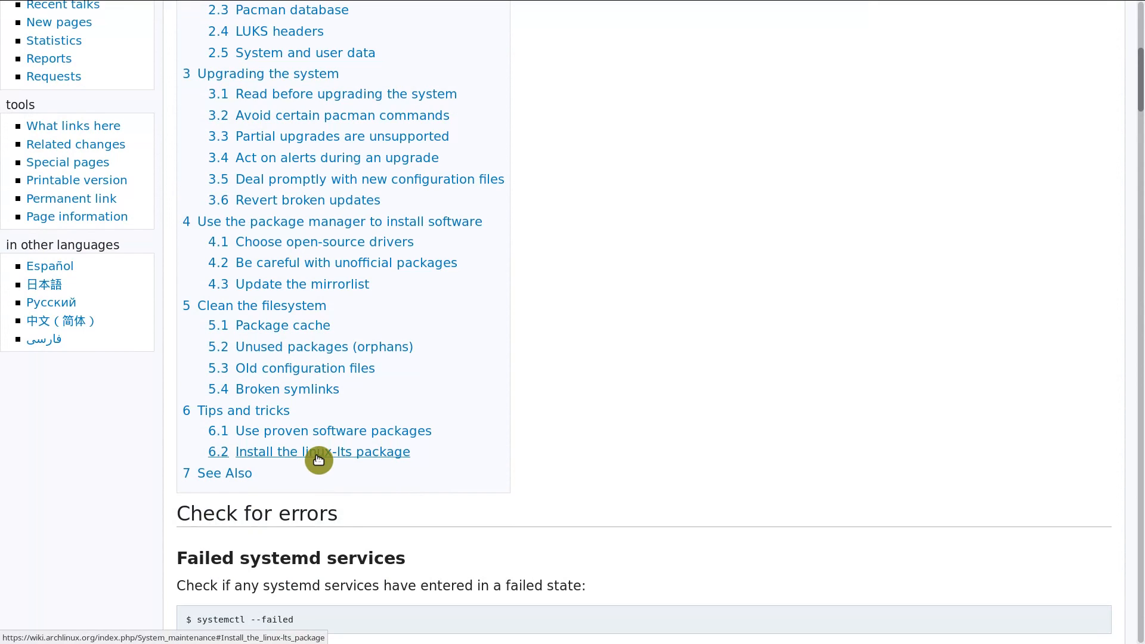
left_click(322, 451)
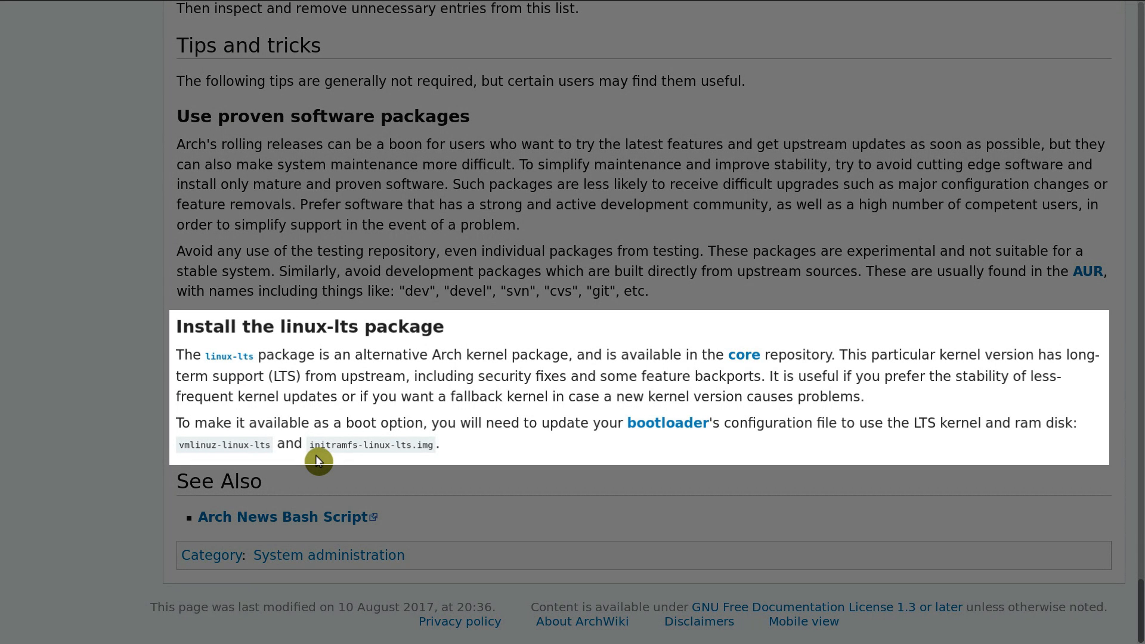
mouse_move(496, 496)
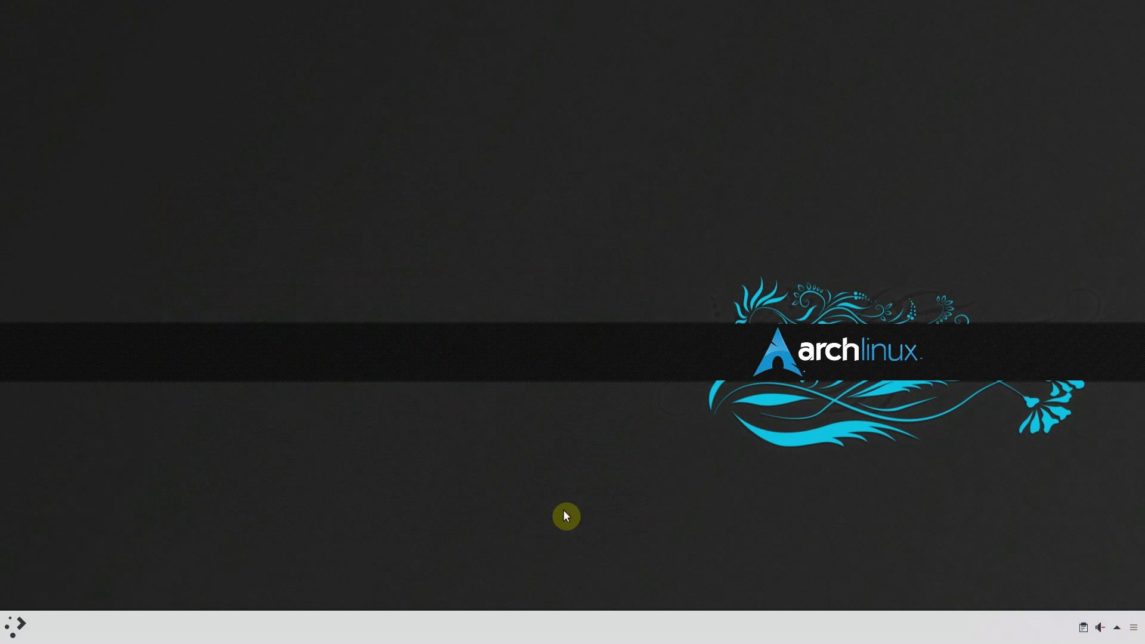
- Run uname -r (4.12.4-1-ARCH) and pacman -Ss linux-lts, noting version 4.9.42-1, then close Konsole
left_click(14, 625)
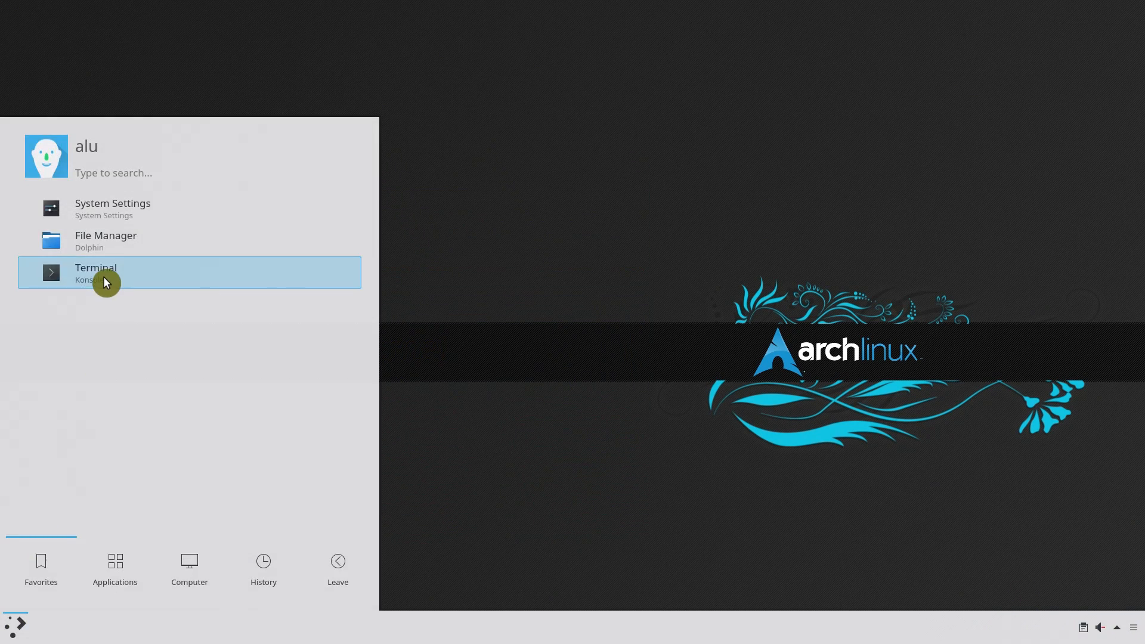
left_click(106, 272)
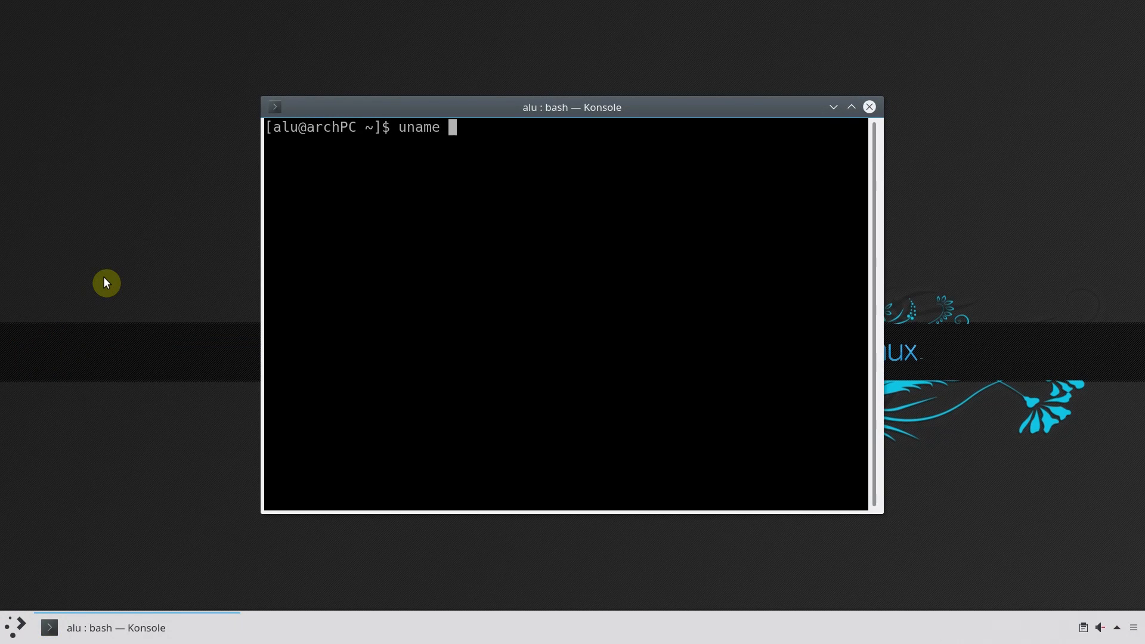
type(" -r")
key("Return")
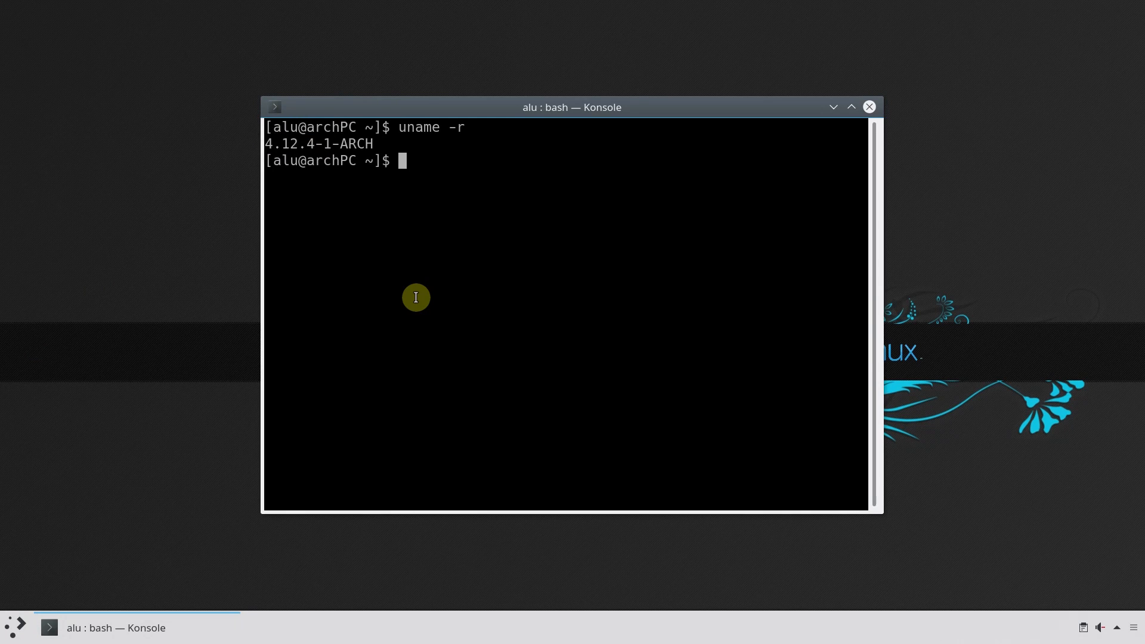
type("pacman -Ss linux-lts")
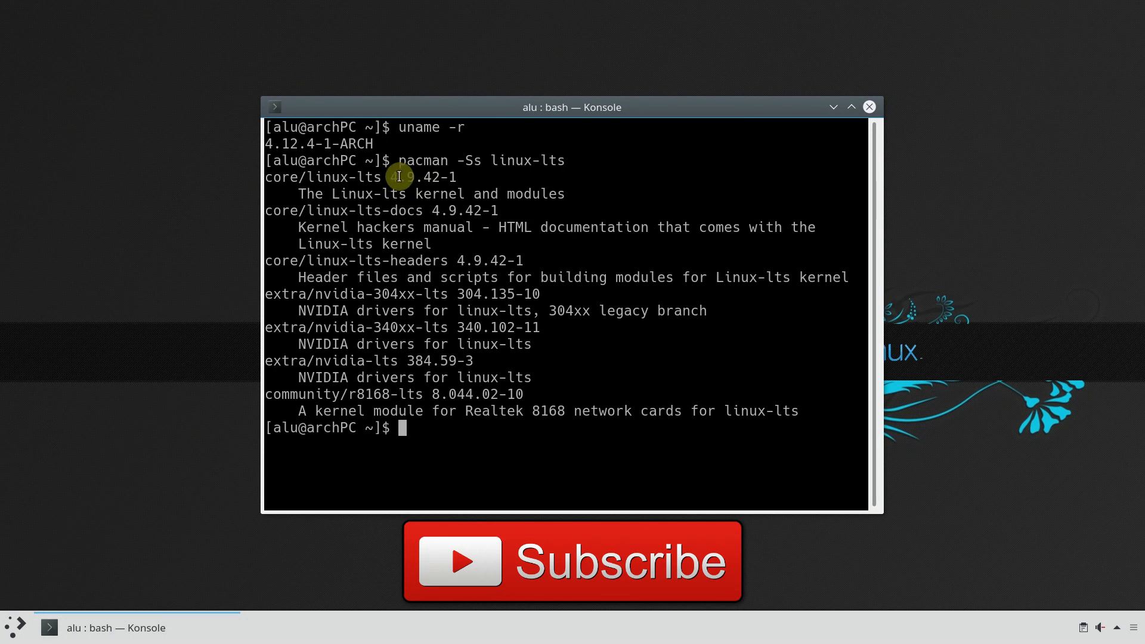
double_click(422, 176)
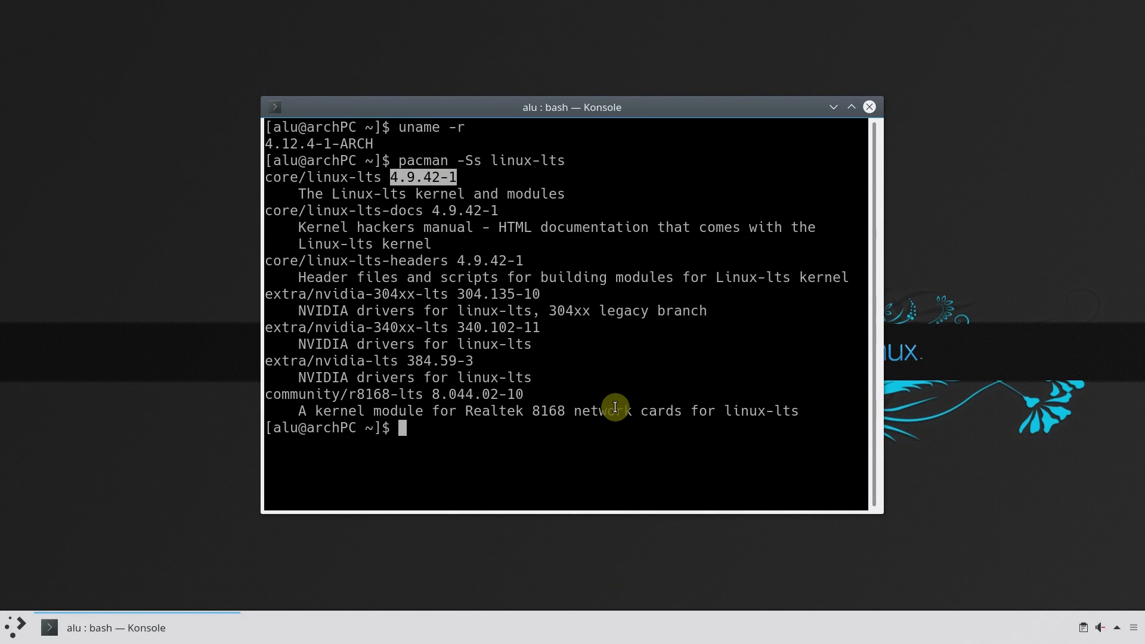
mouse_move(870, 107)
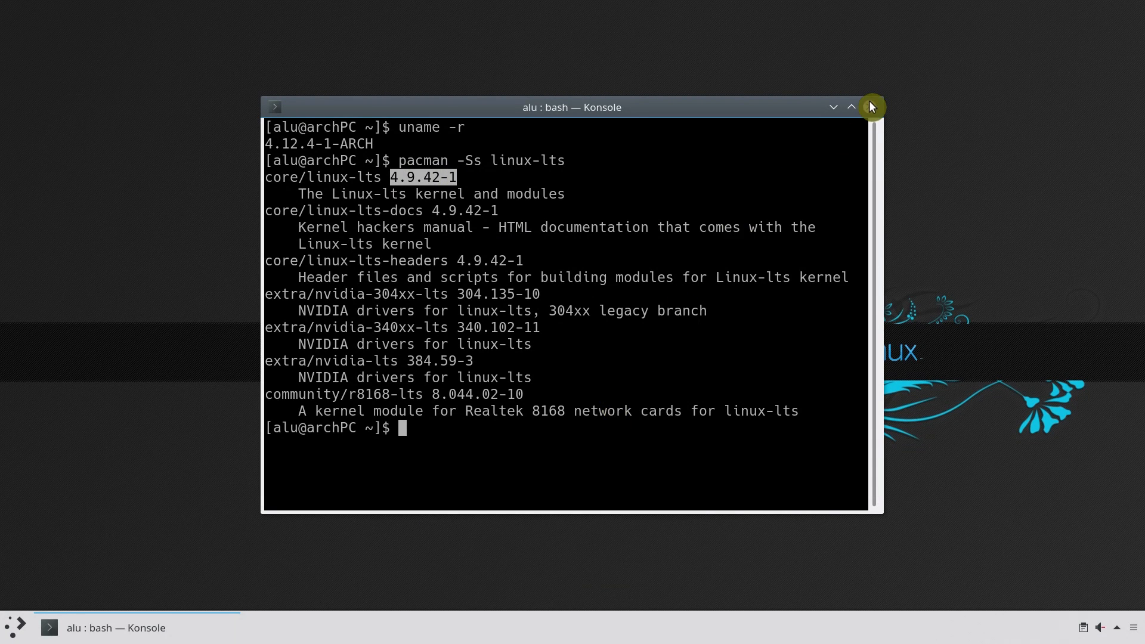
left_click(872, 107)
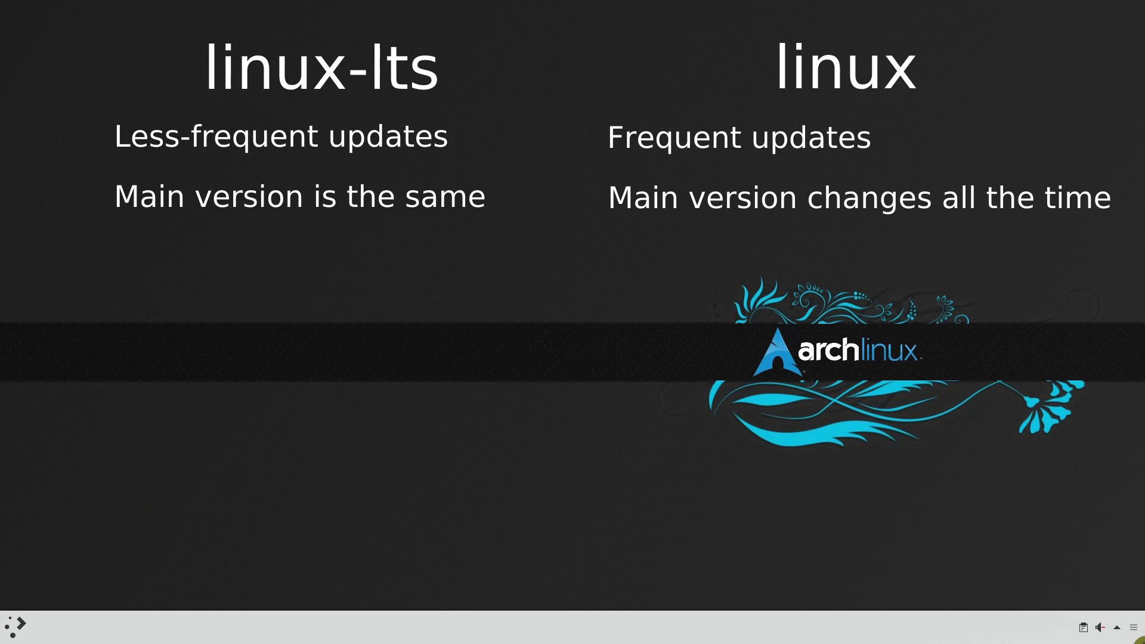
key("Right")
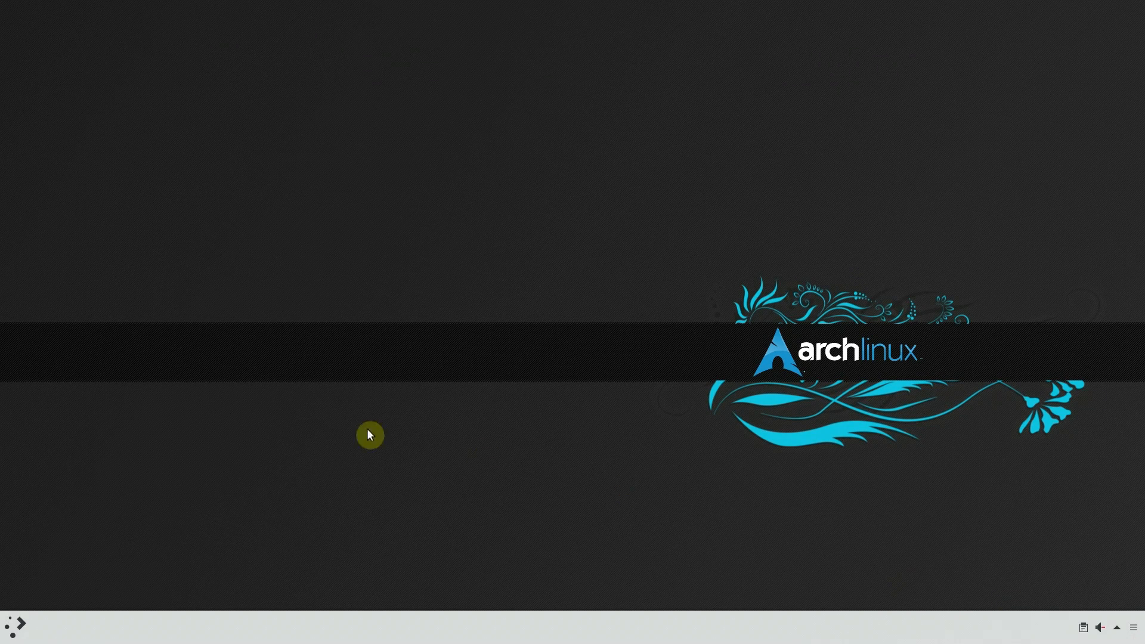
- Launch Konsole and confirm the running kernel is 4.12.4-1-ARCH with uname -r
left_click(14, 628)
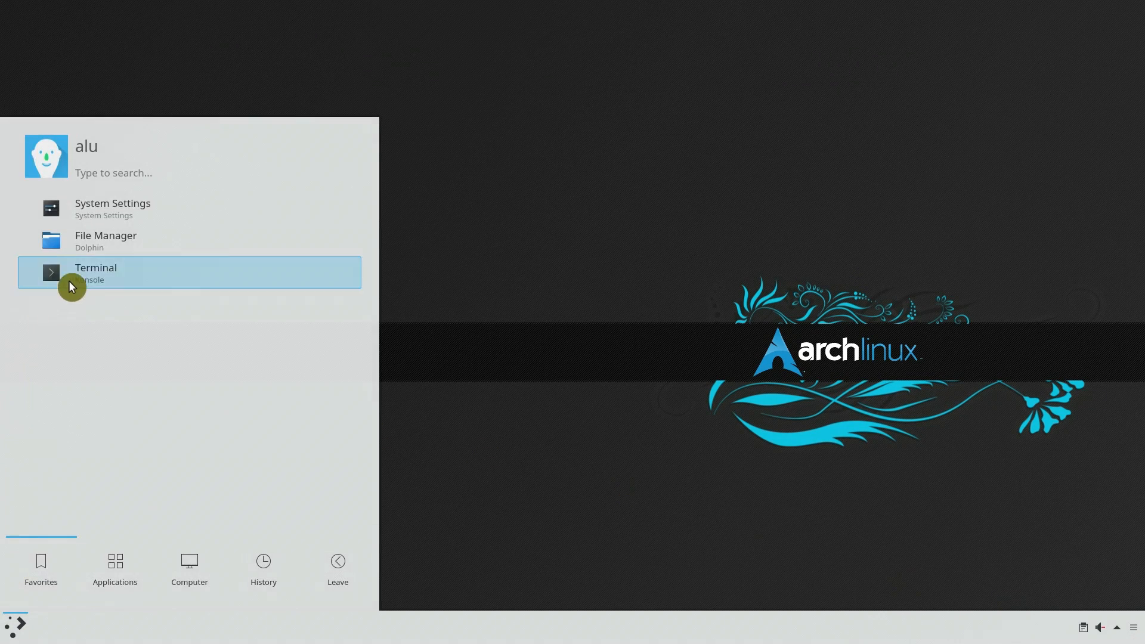
left_click(96, 272)
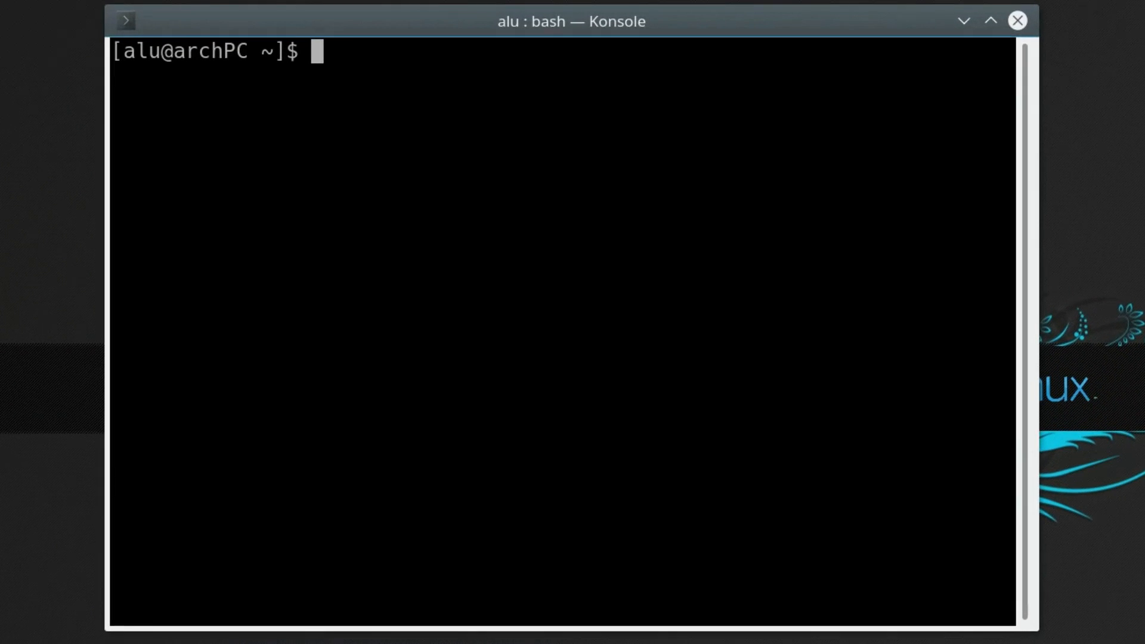
type("uname -r")
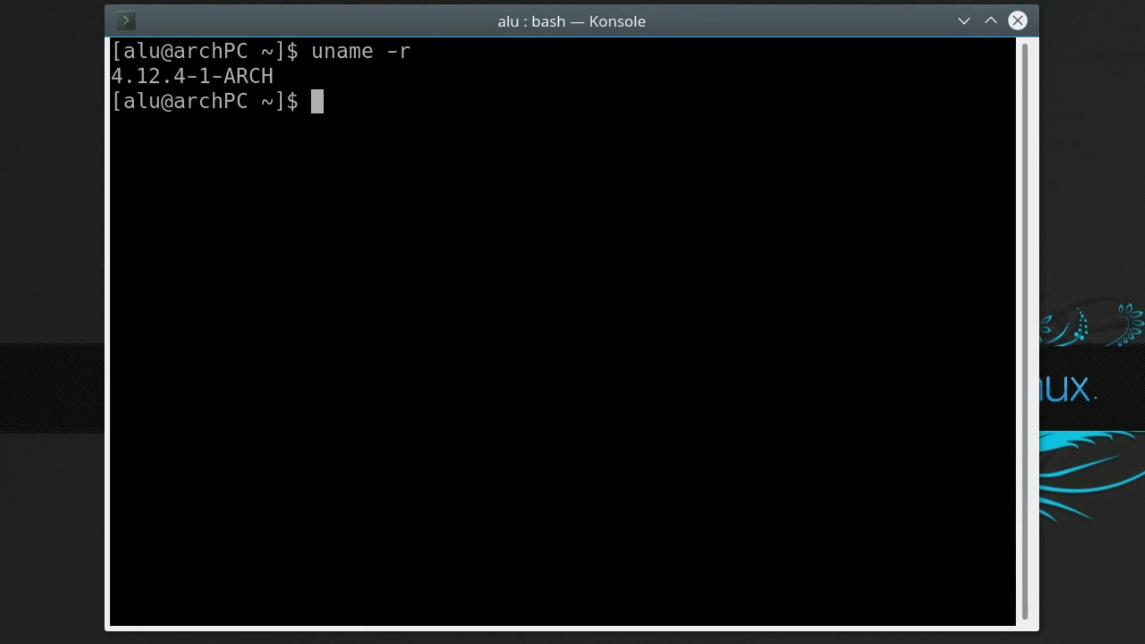
- Install linux-lts with sudo pacman -S and regenerate /boot/grub/grub.cfg with grub-mkconfig
type("sudo")
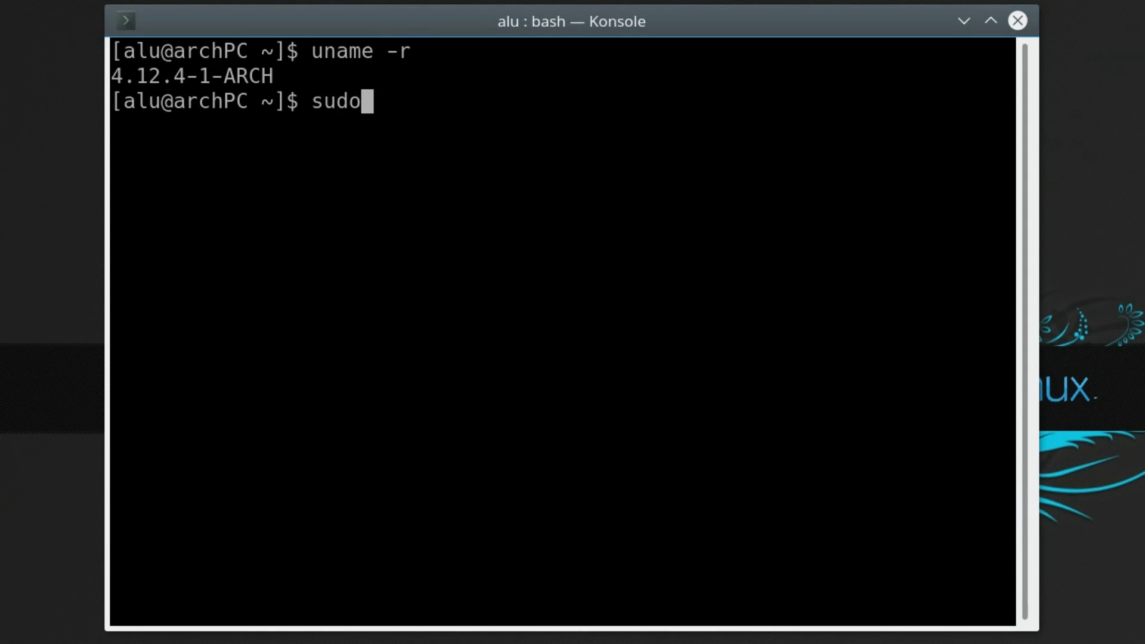
type("pacman -S linux-lts")
type("y")
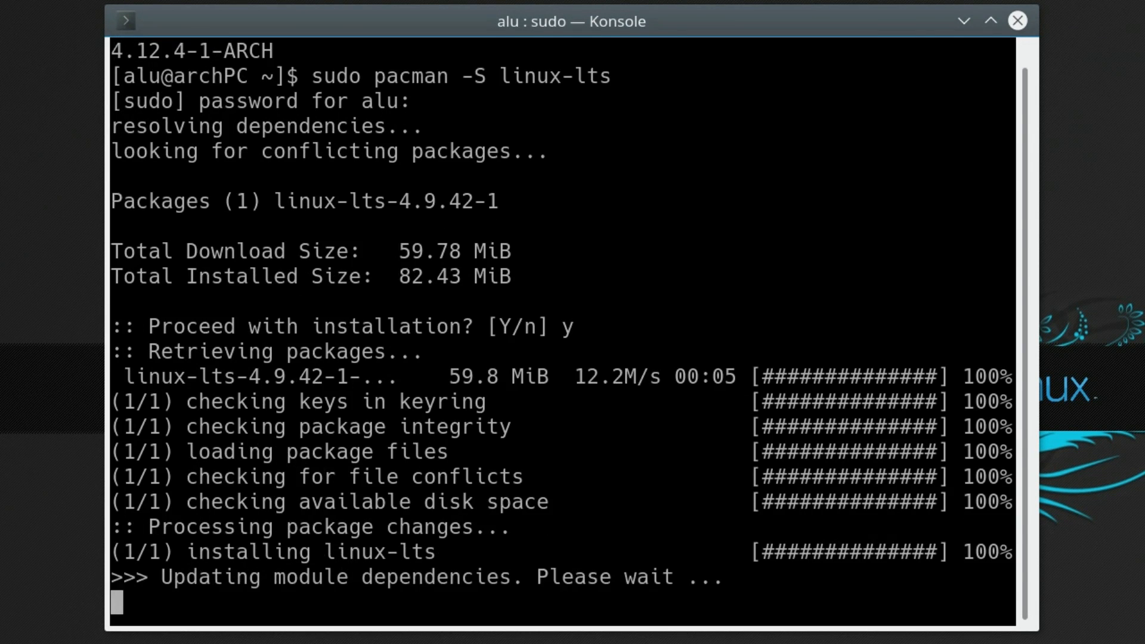
type("sudo grub-mkconfig -o /boot/grub/grub.cfg")
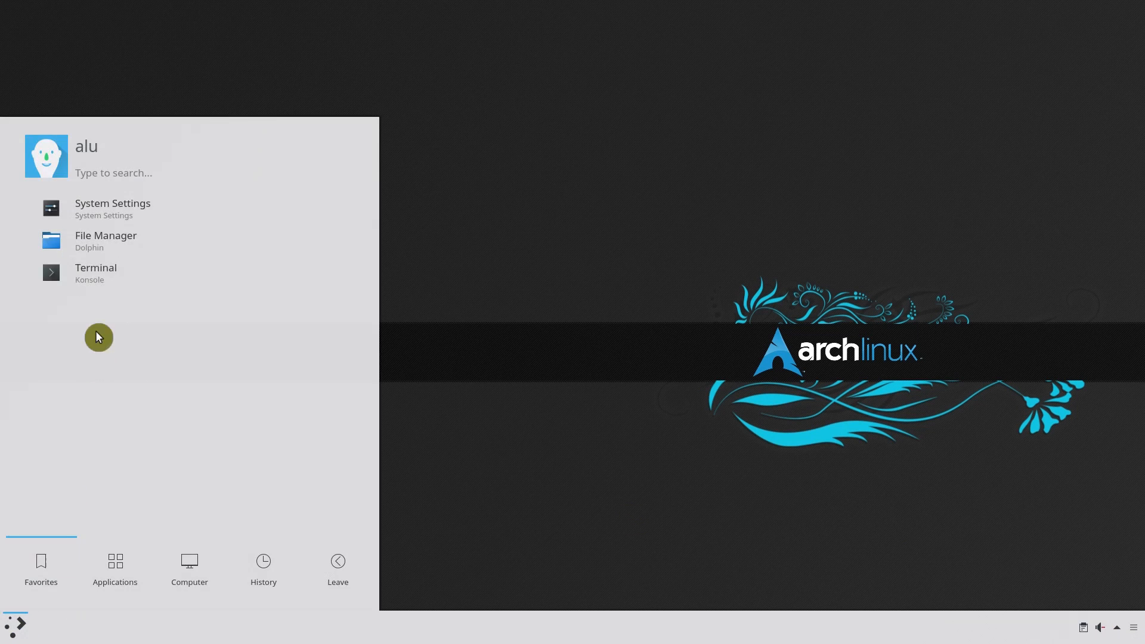
- Confirm uname -r shows 4.9.42-1-lts, remove the linux package with sudo pacman -R, close Konsole
left_click(95, 267)
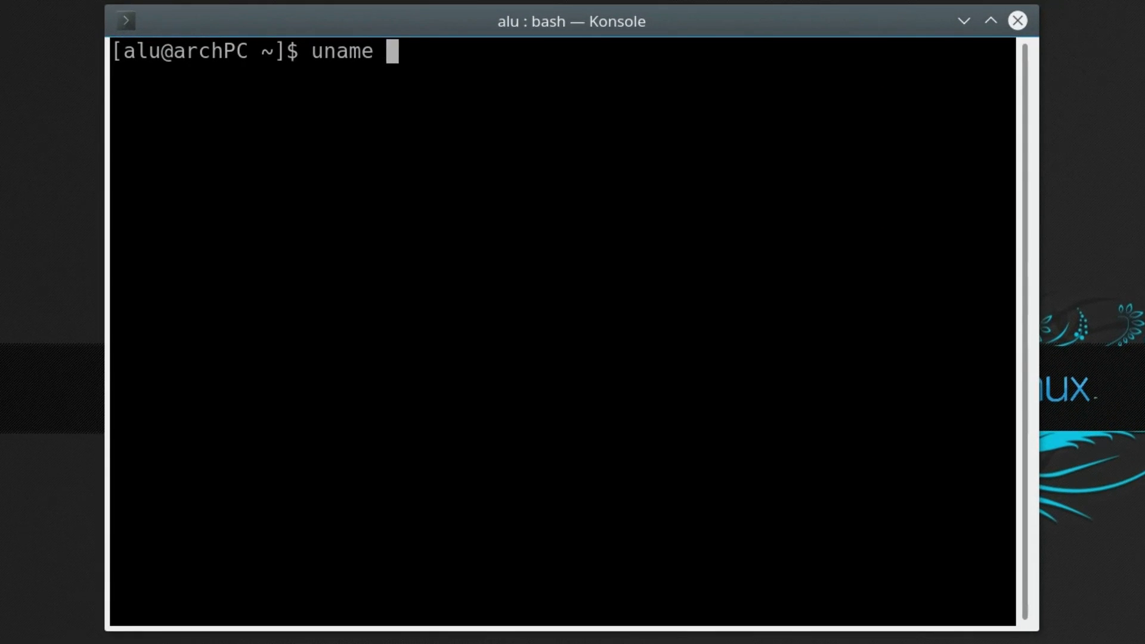
type("-r")
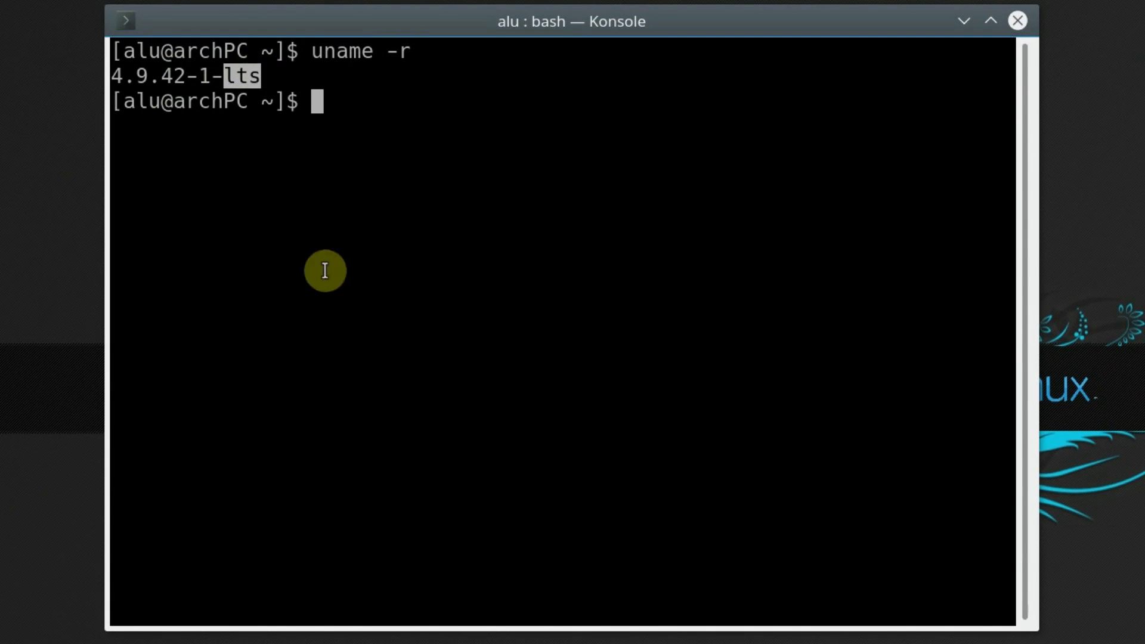
type("sudo pacman -R linux")
type("y")
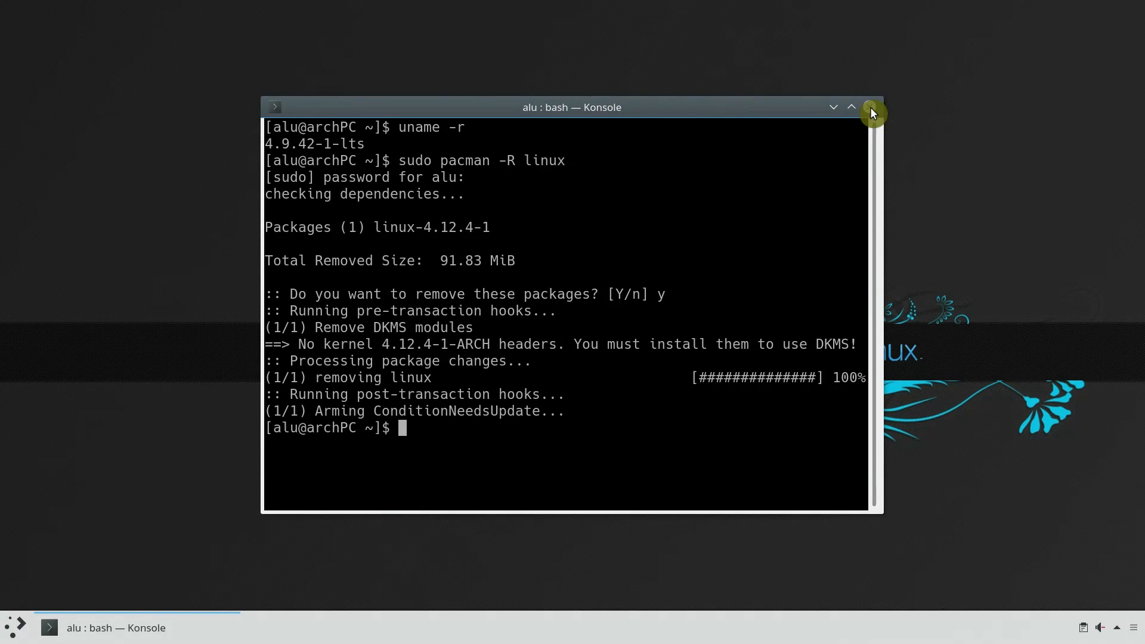
left_click(872, 109)
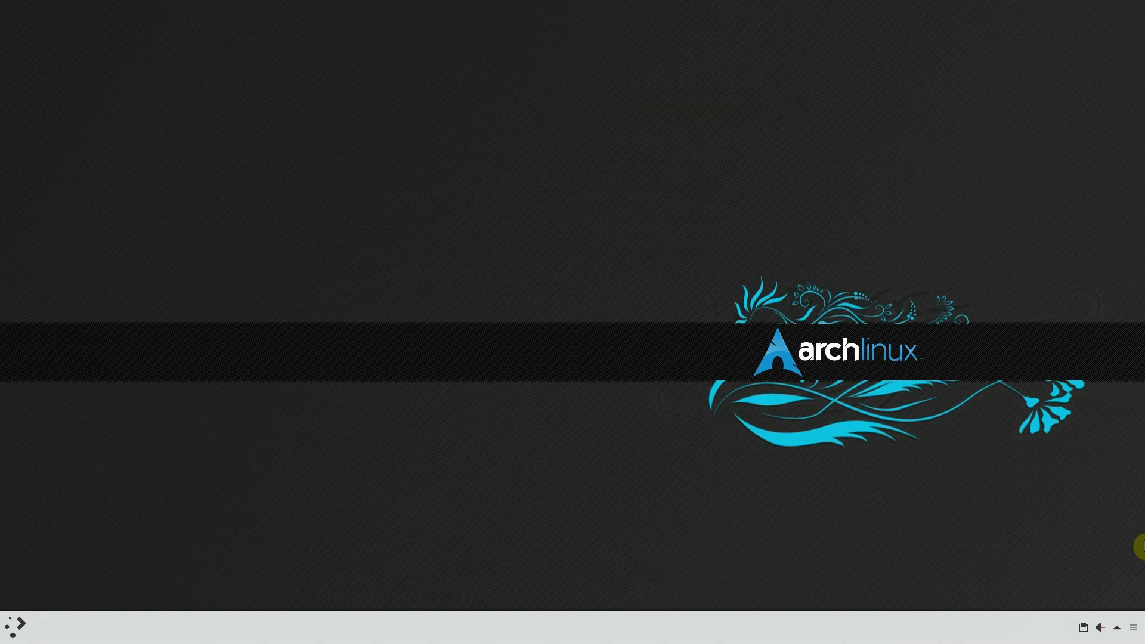